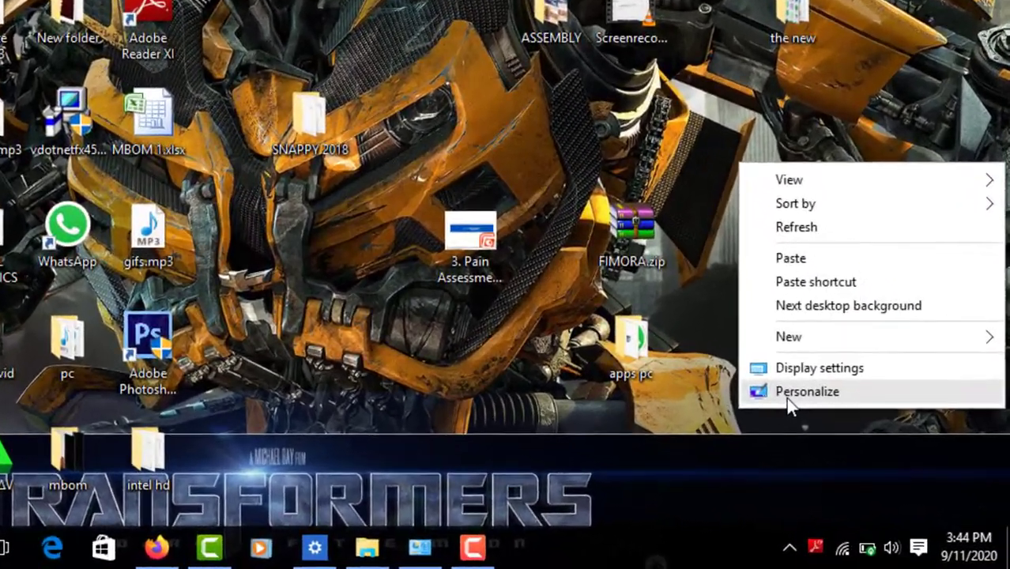
- Reach the Themes page from the desktop's Personalize shortcut
click(807, 392)
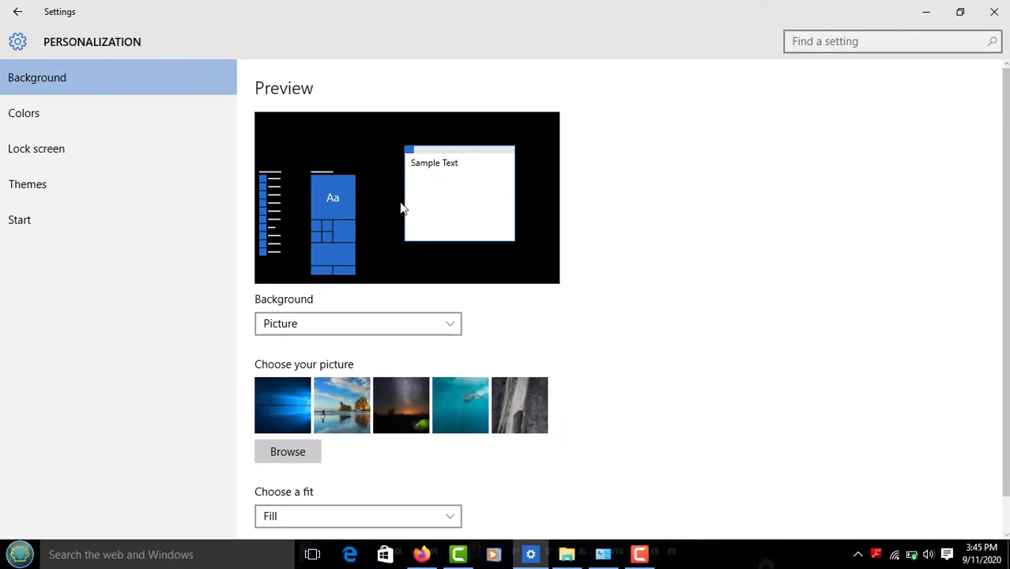
mouse_move(32, 192)
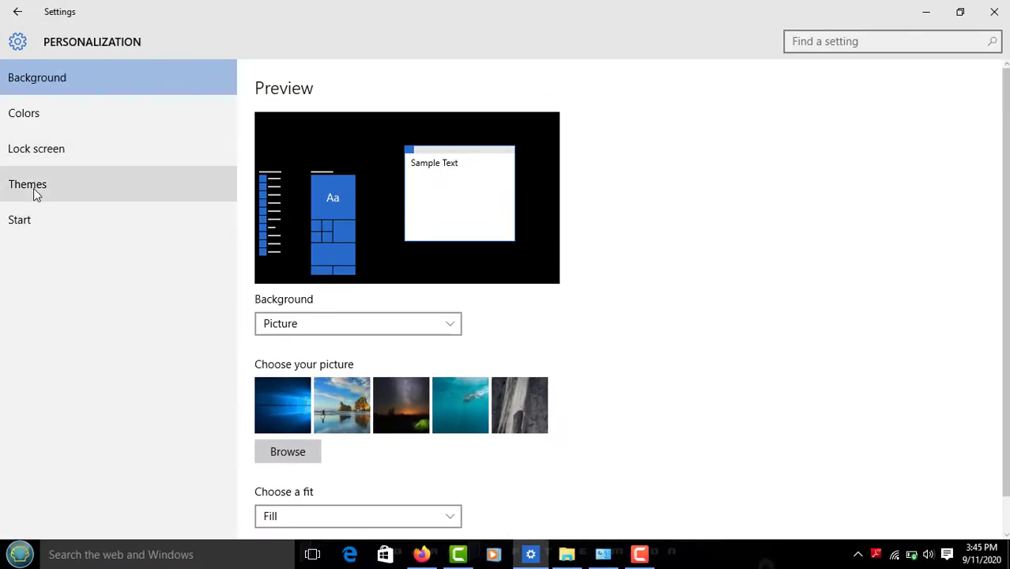
click(27, 184)
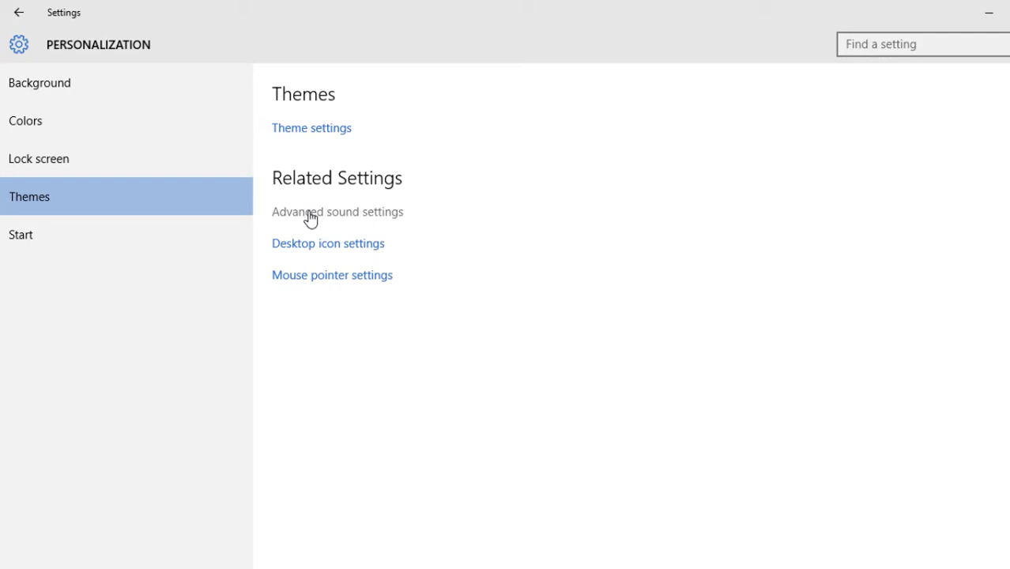
mouse_move(316, 143)
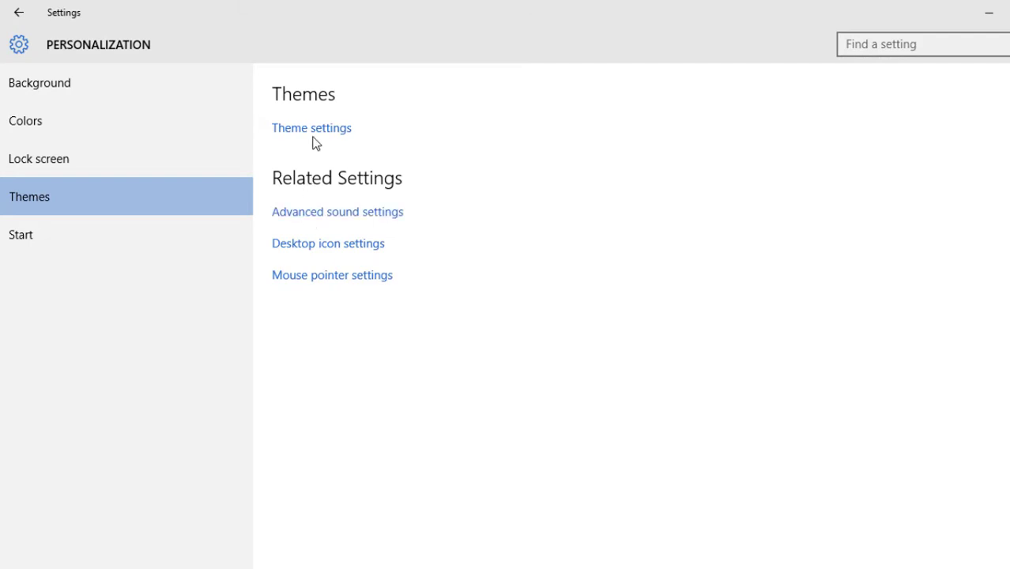
- Bring the High Contrast Themes section into view in the classic Personalization window
click(311, 127)
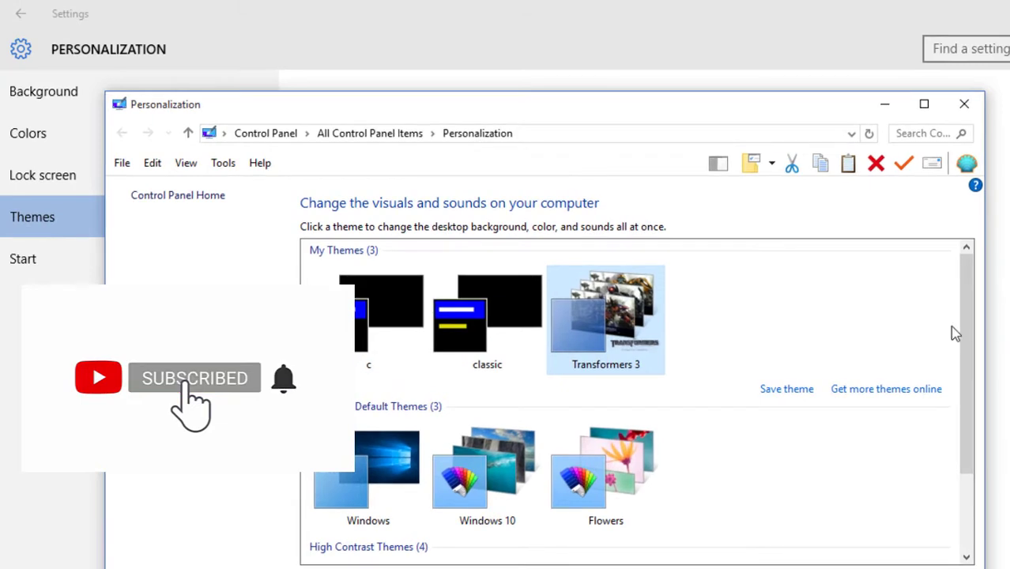
scroll(down, 3)
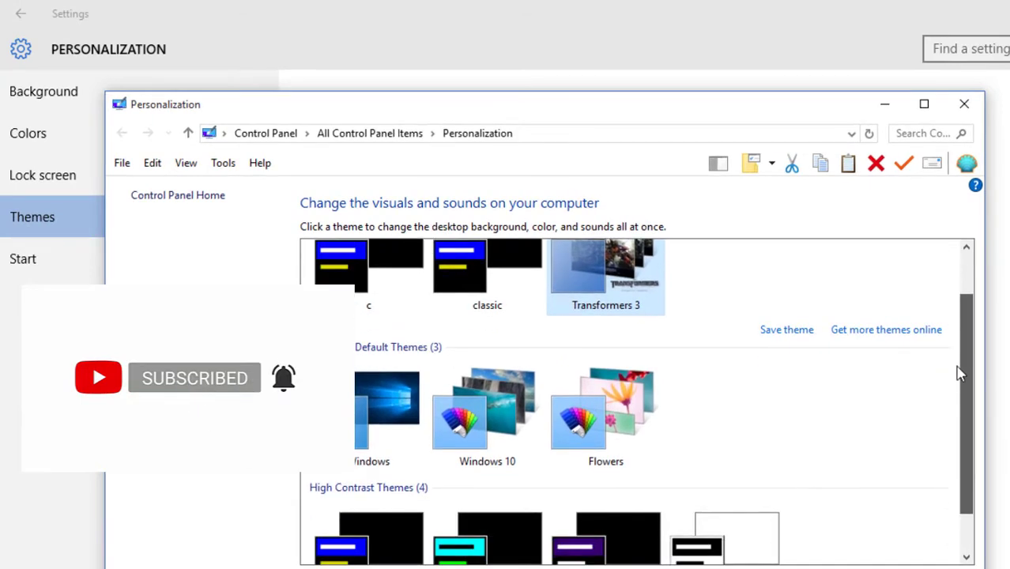
scroll(down, 3)
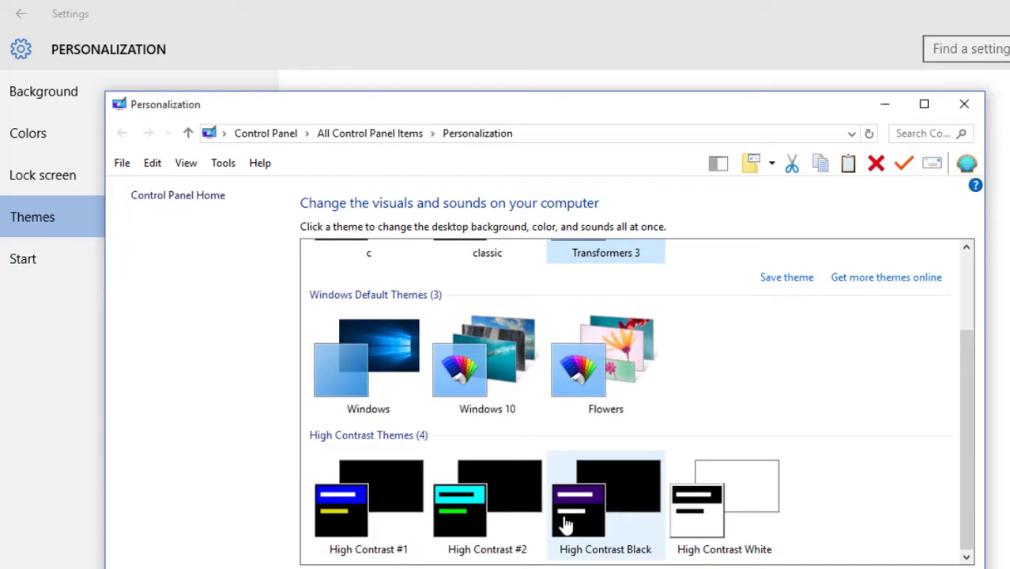
- Apply the High Contrast #1 theme, turning the desktop into a black high-contrast scheme
click(605, 498)
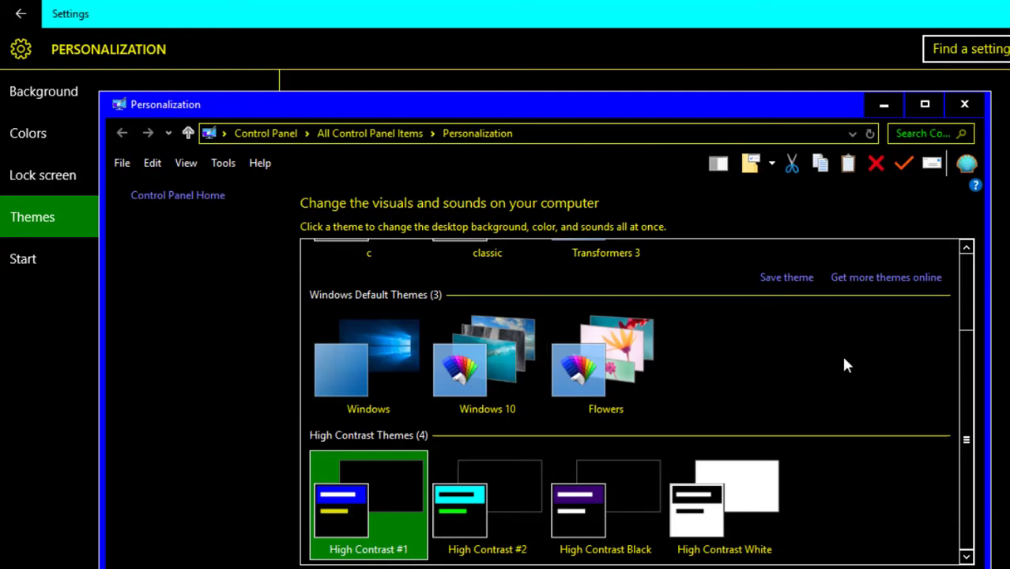
mouse_move(968, 439)
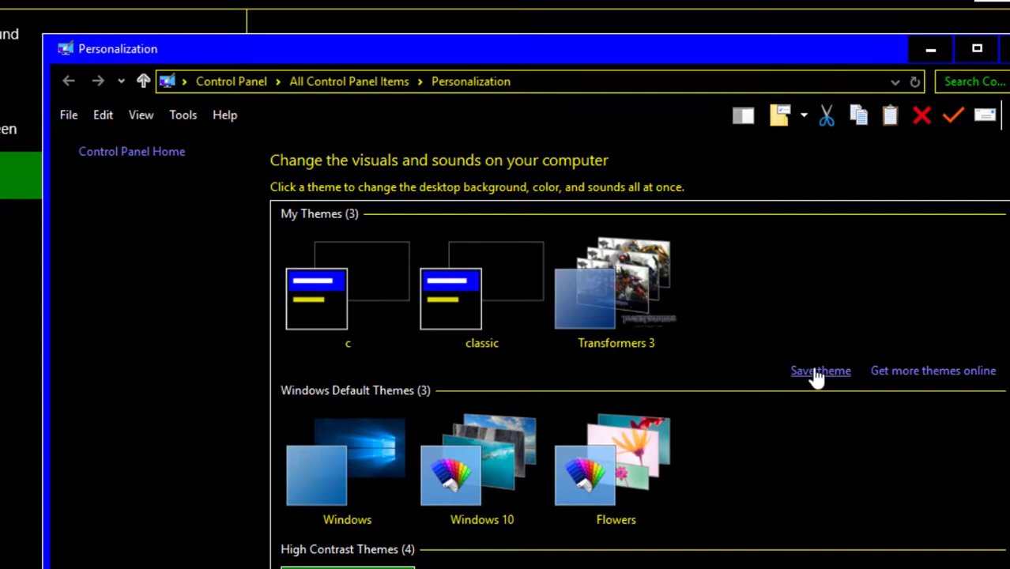
- Save the current high-contrast look as a theme named 'classic black' under My Themes
click(819, 370)
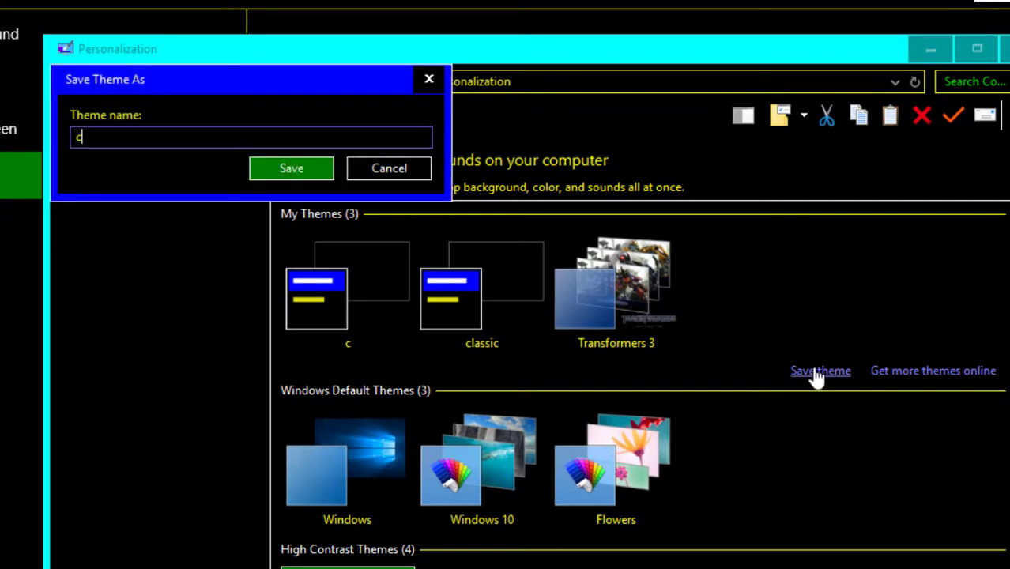
text(lassic)
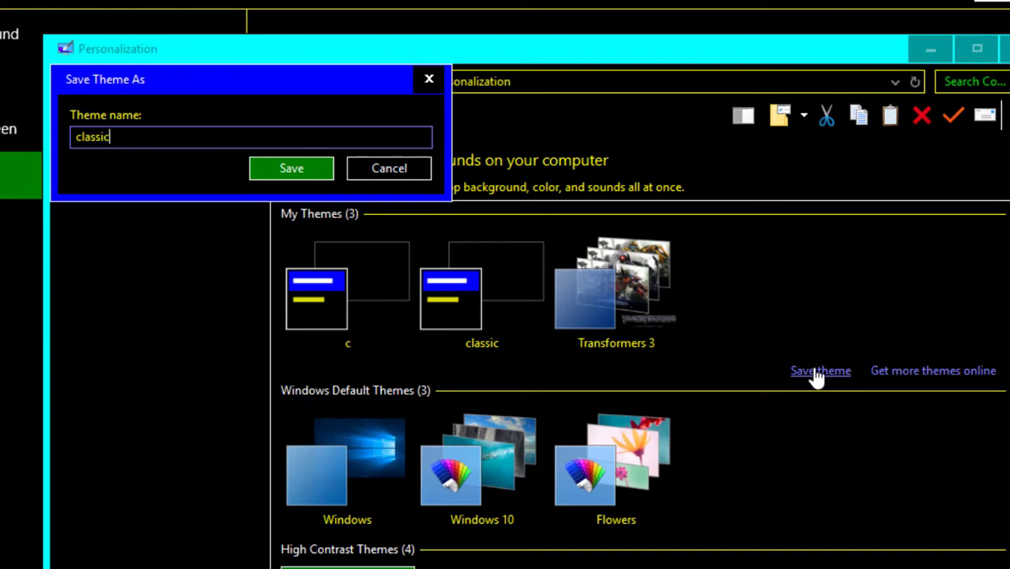
text(b)
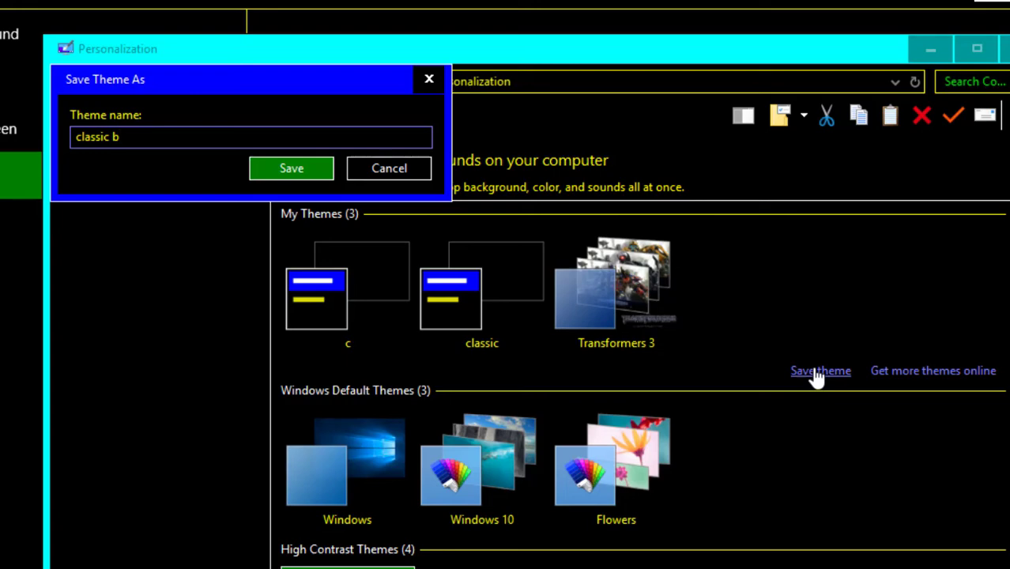
text(l)
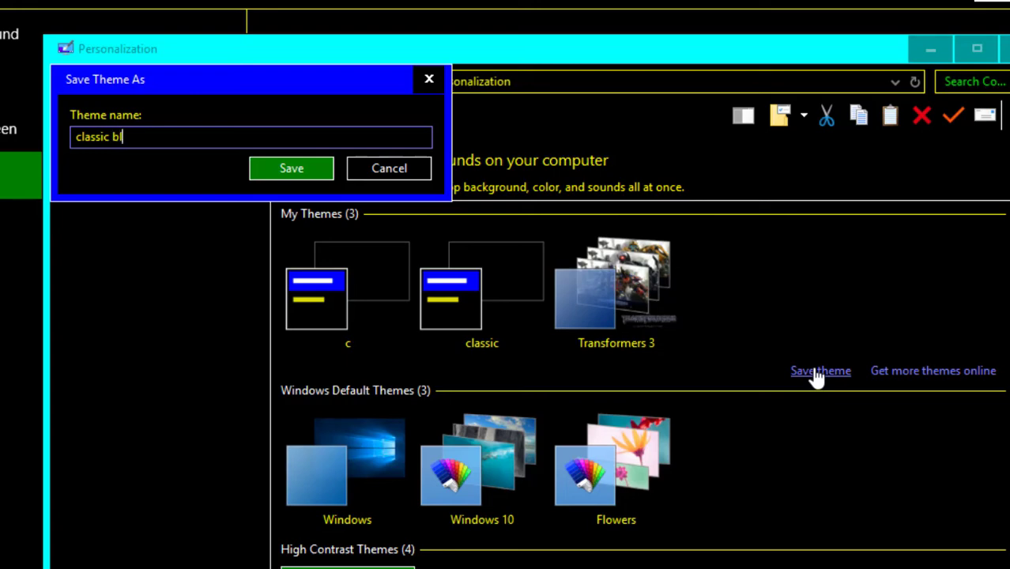
text(ack)
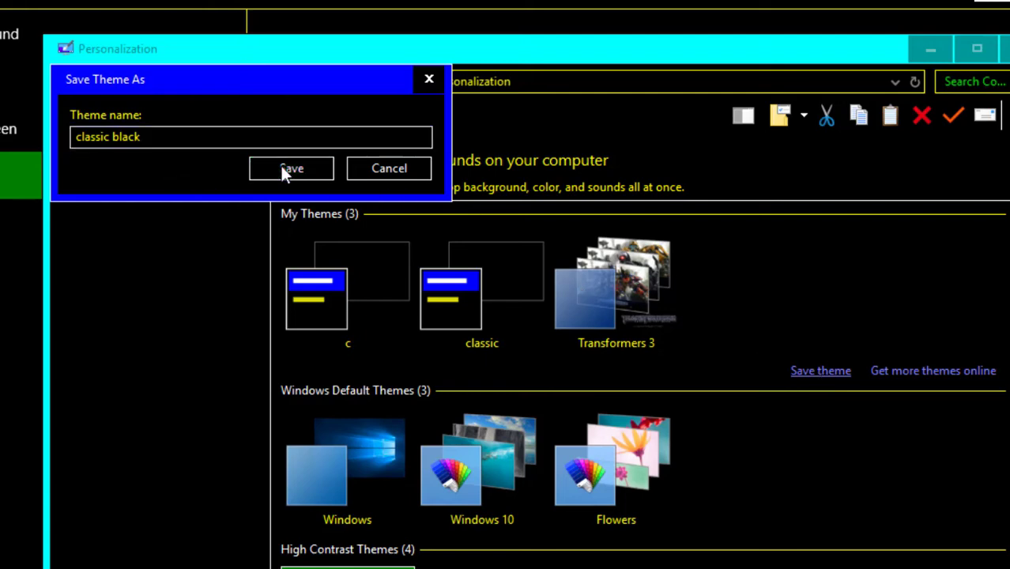
click(291, 167)
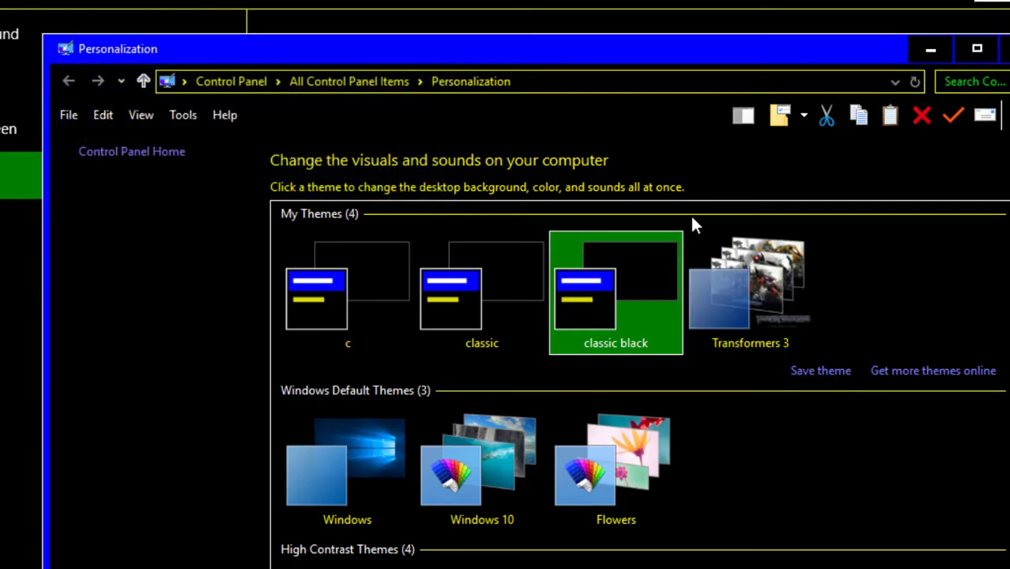